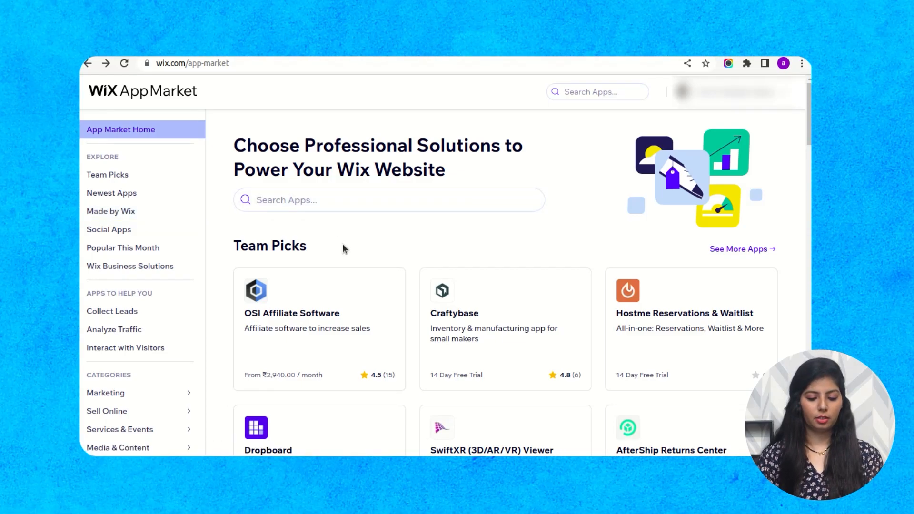
# Search the Wix App Market for 'price drop' to reach the Price Drop Alert app.
pyautogui.click(388, 199)
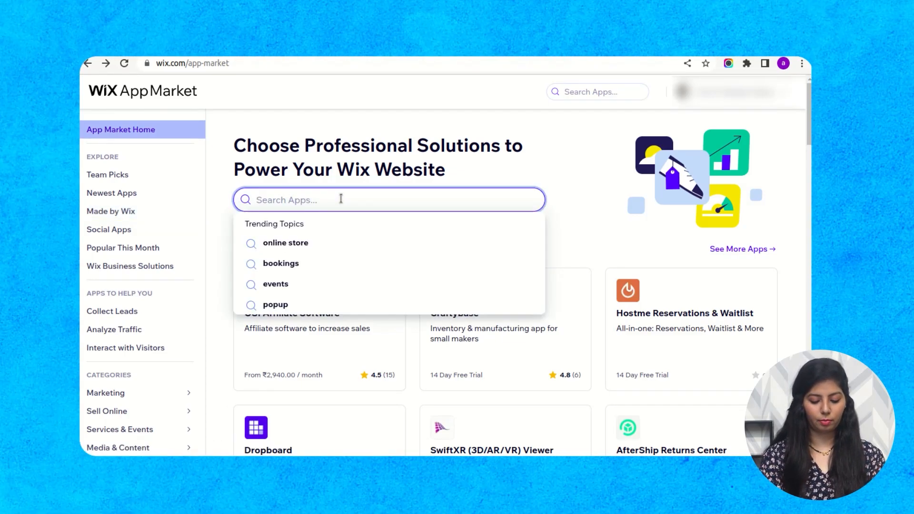
pyautogui.write('price dro')
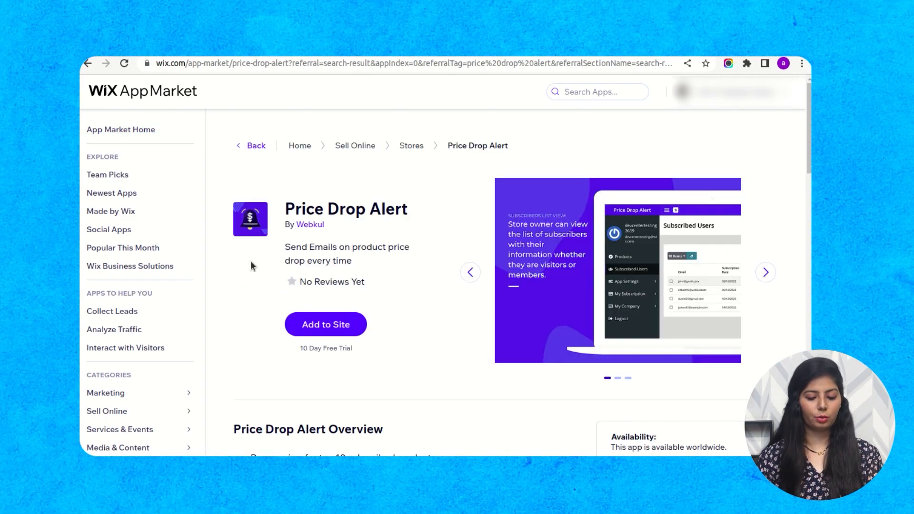
# Add Price Drop Alert to the Women Store site and agree to its requested permissions.
pyautogui.click(326, 324)
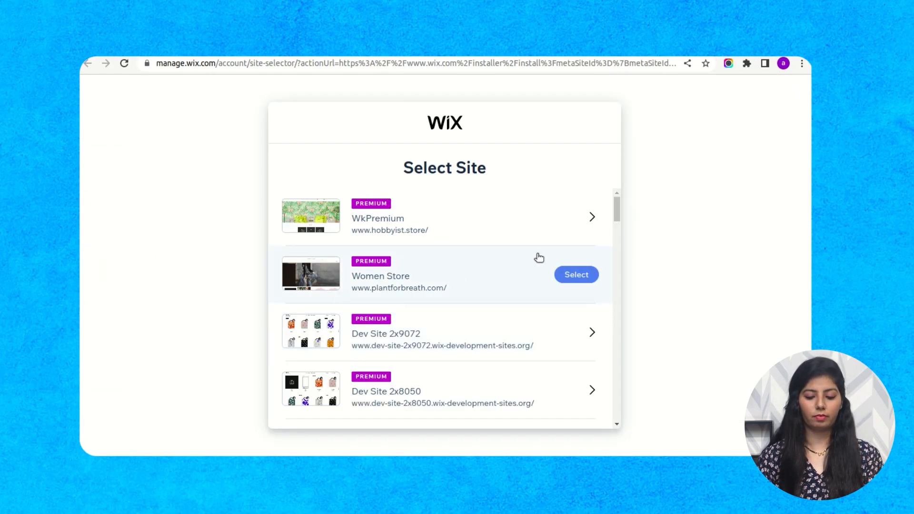
pyautogui.click(575, 274)
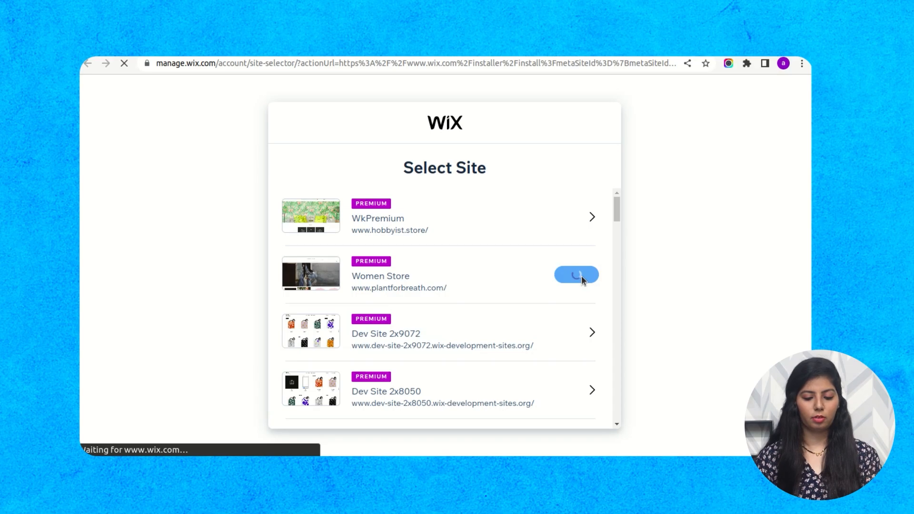
pyautogui.click(575, 274)
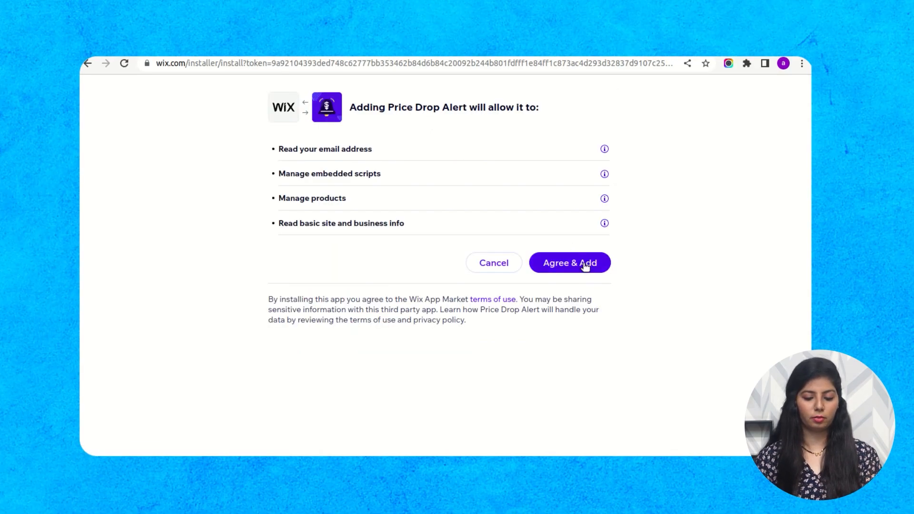
pyautogui.click(569, 263)
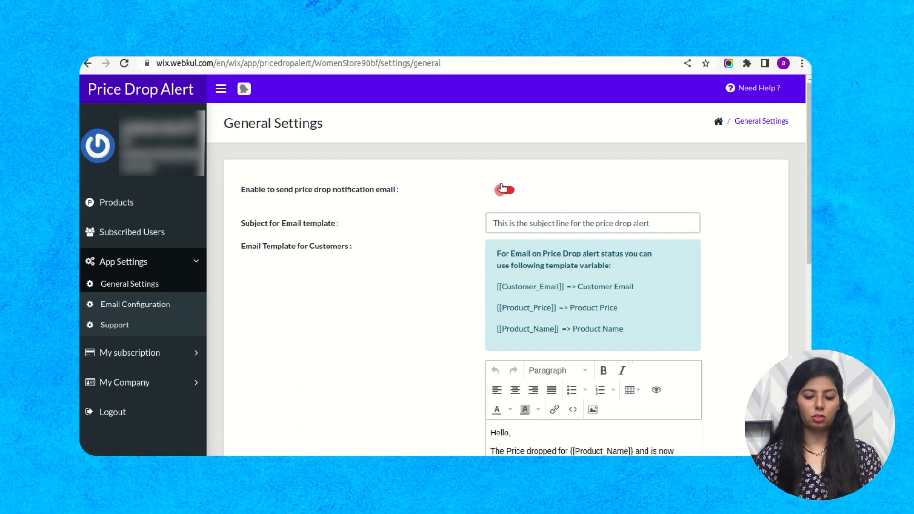
# Enable the 'send price drop notification email' toggle and save the General Settings.
pyautogui.click(504, 189)
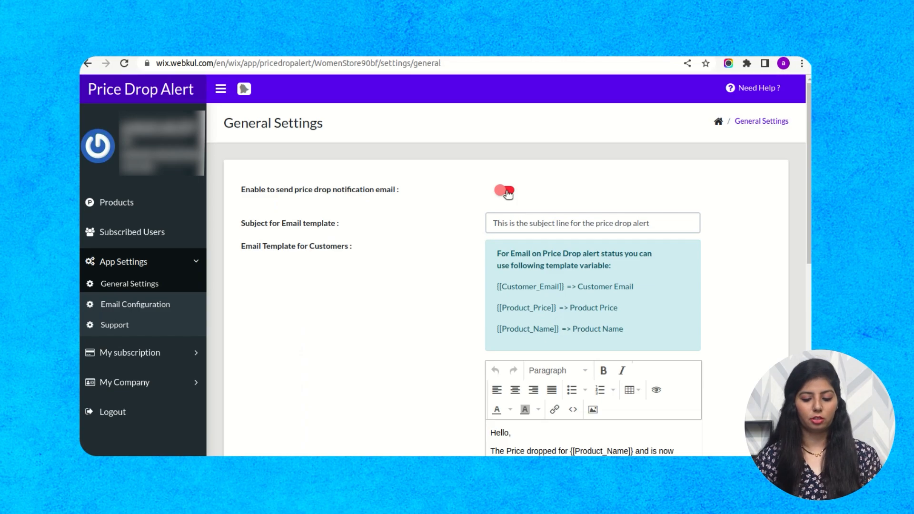
pyautogui.click(505, 190)
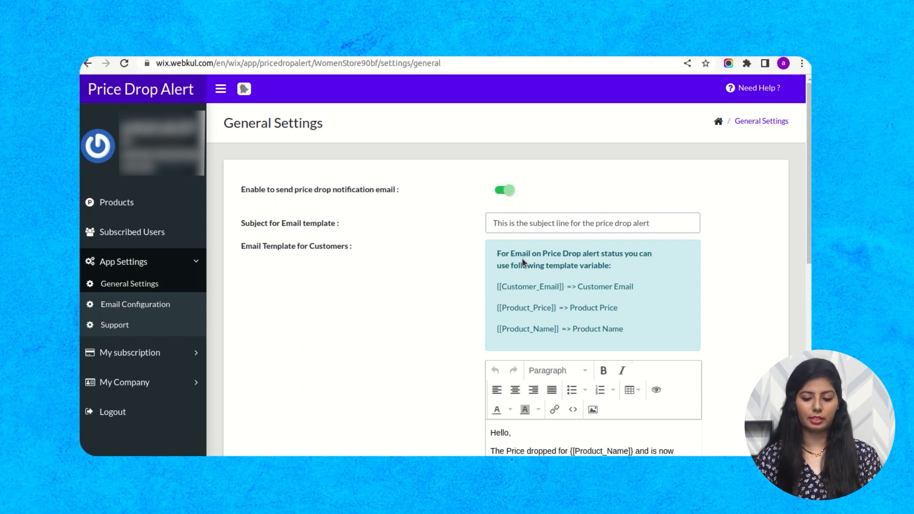
pyautogui.scroll(-3)
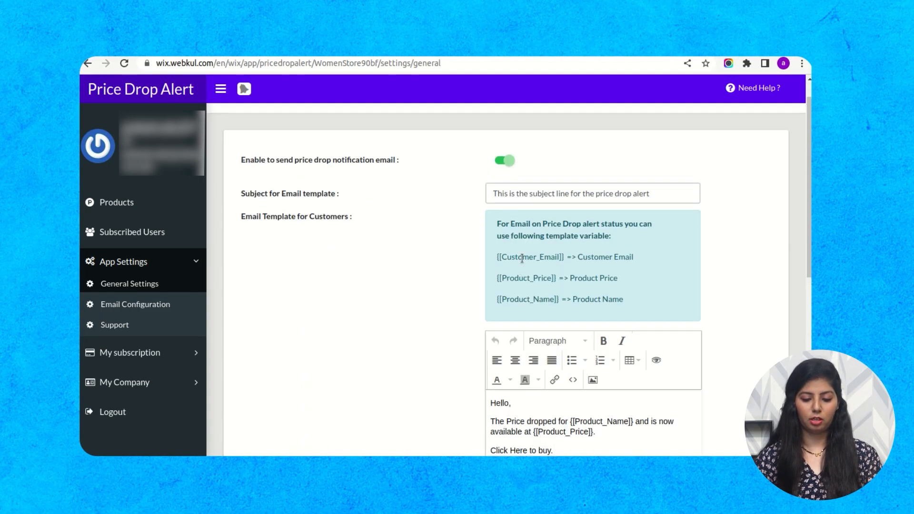
pyautogui.scroll(-3)
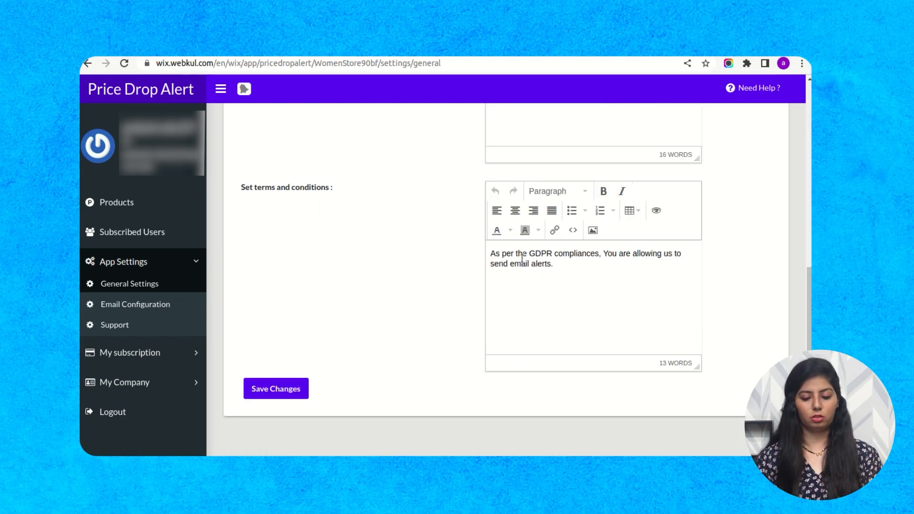
pyautogui.scroll(3)
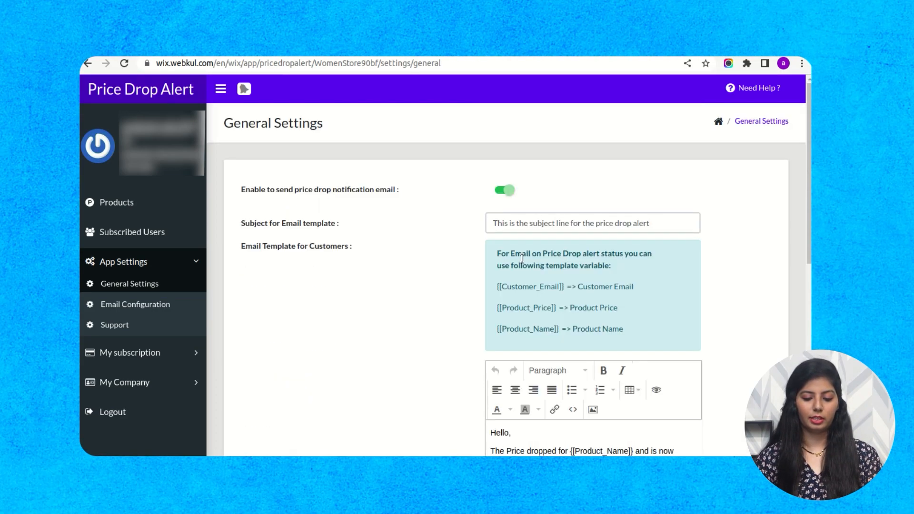
pyautogui.scroll(-3)
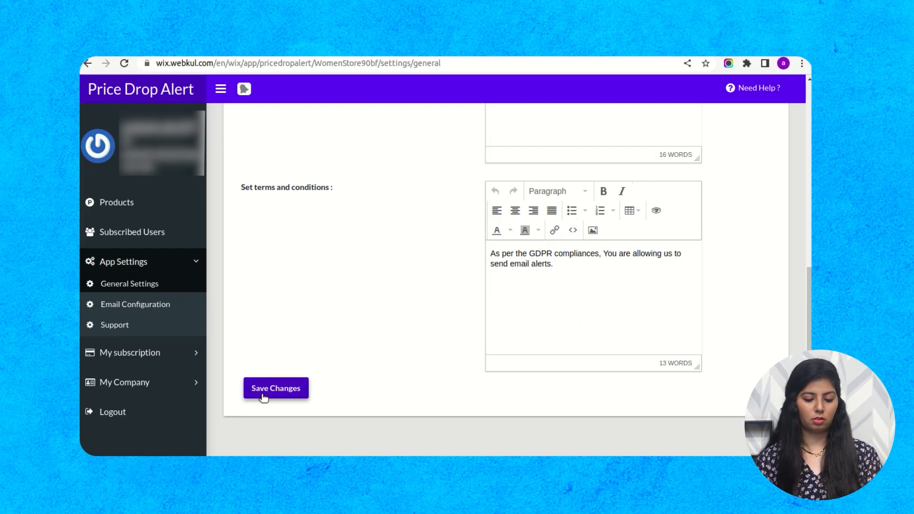
pyautogui.click(275, 387)
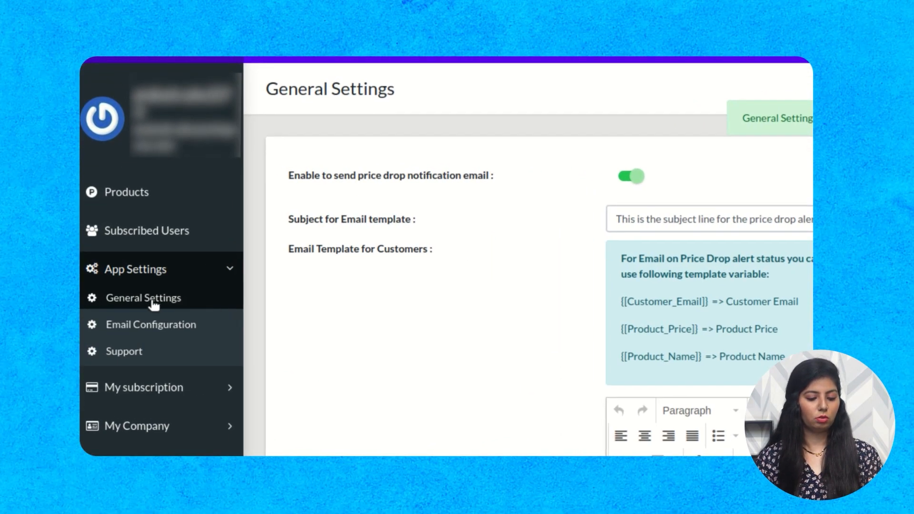
# In Email Configuration, fill in the Gmail SMTP password and save the smtp.gmail.com / 465 / SSL setup.
pyautogui.click(150, 324)
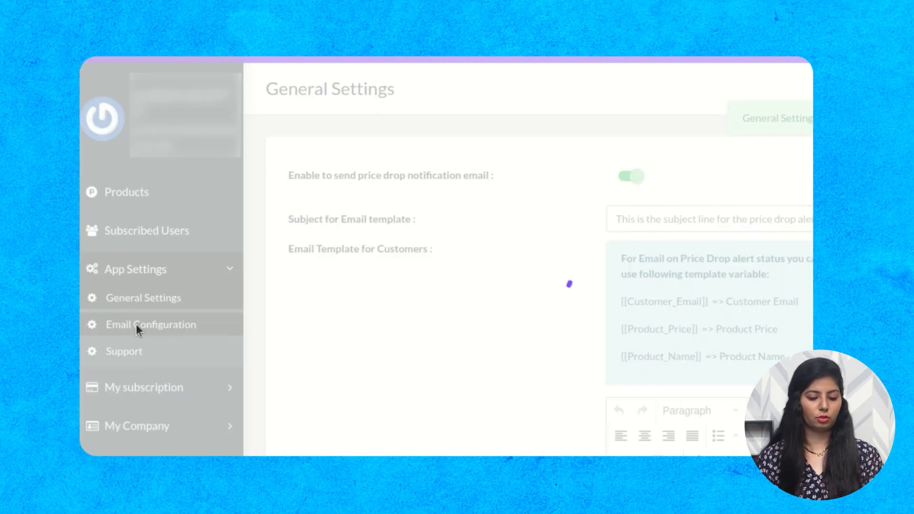
pyautogui.click(151, 324)
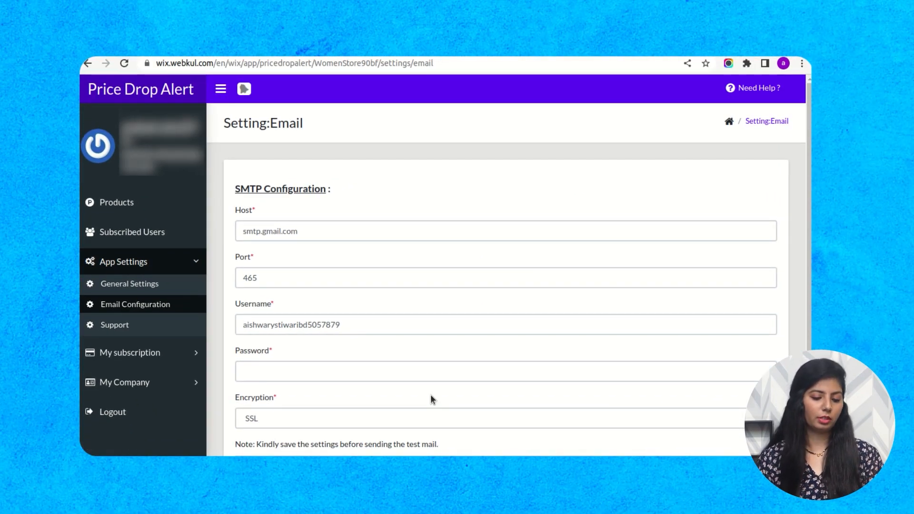
pyautogui.scroll(-3)
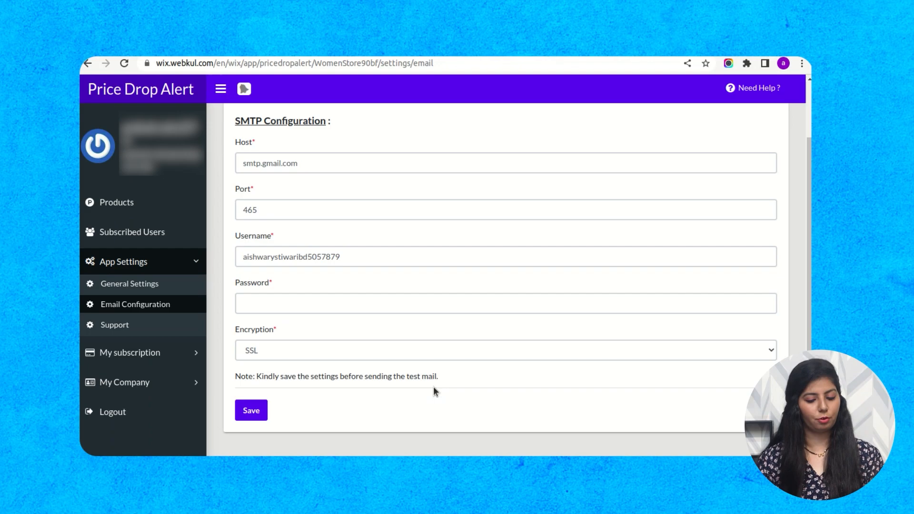
pyautogui.click(505, 293)
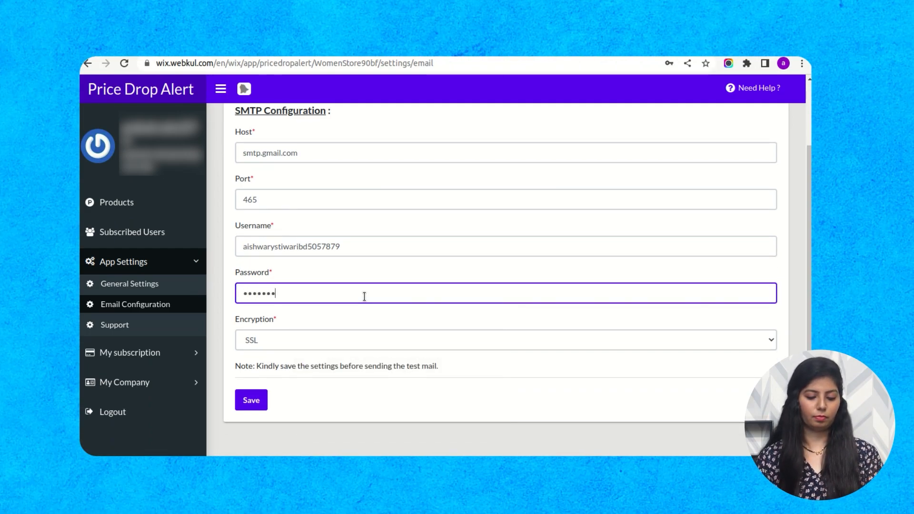
pyautogui.write('••')
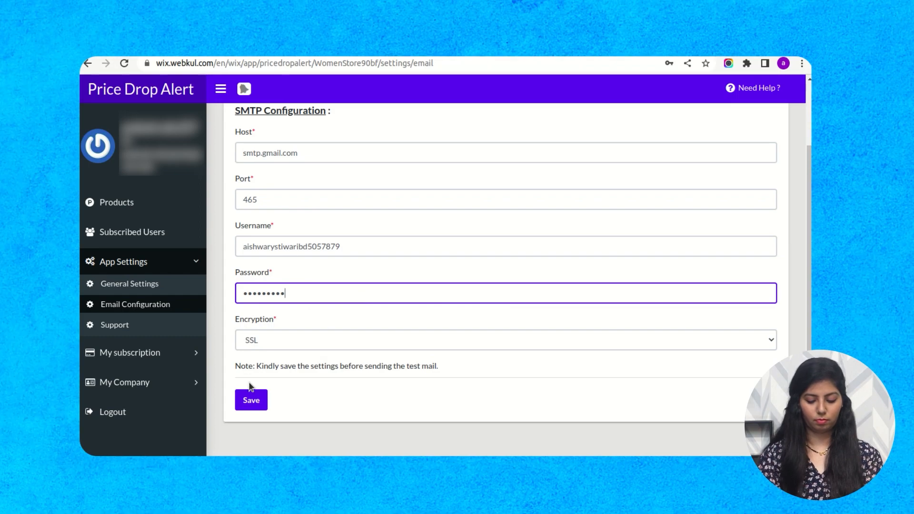
pyautogui.click(250, 400)
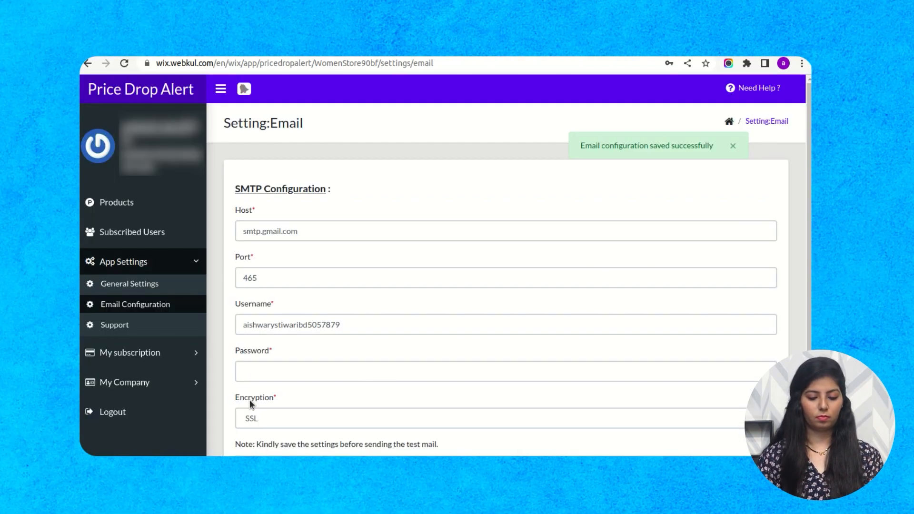
pyautogui.moveTo(122, 206)
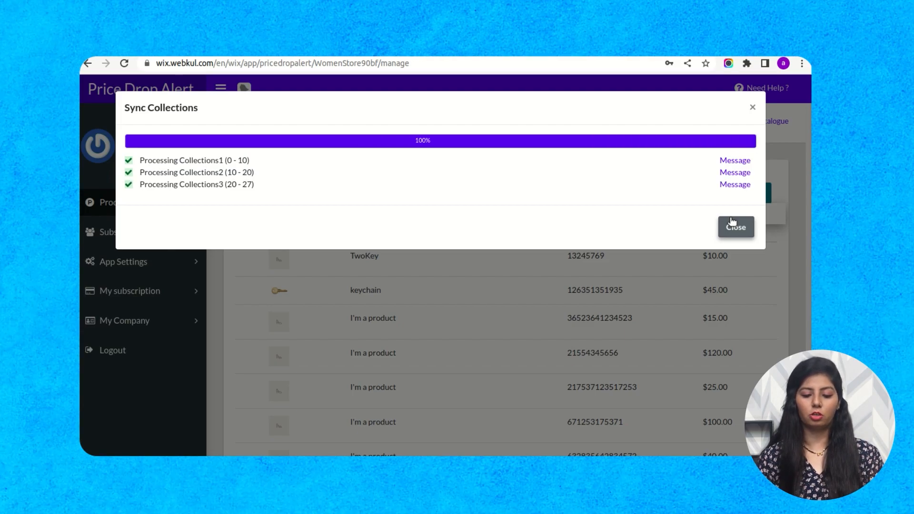
pyautogui.moveTo(774, 268)
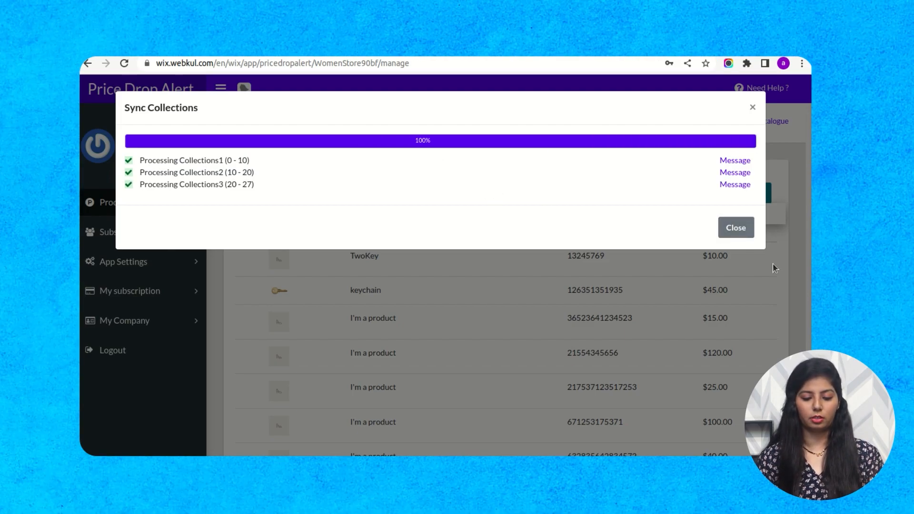
# Close the finished Sync Collections report to return to the Manage Catalogue list.
pyautogui.click(735, 228)
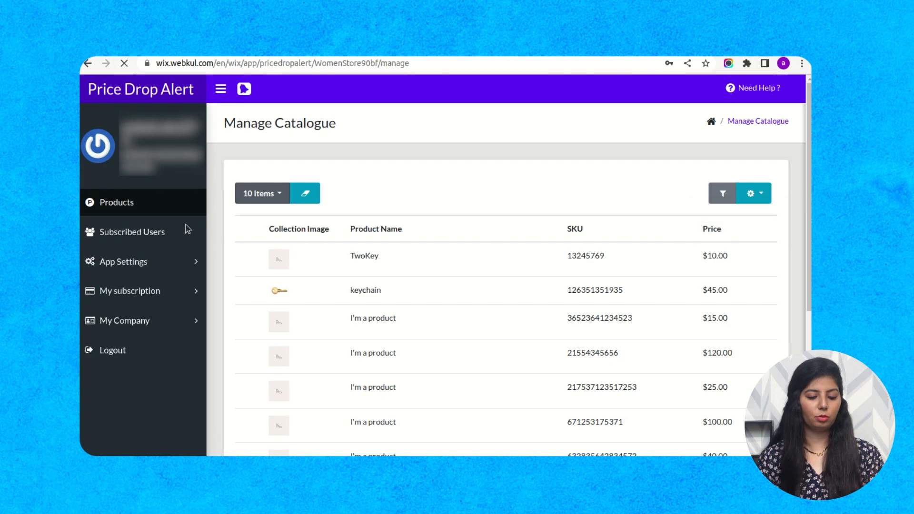
# Go to Subscribed Users and close the 'Top 10 Products Subscribed by Users' popup.
pyautogui.click(131, 232)
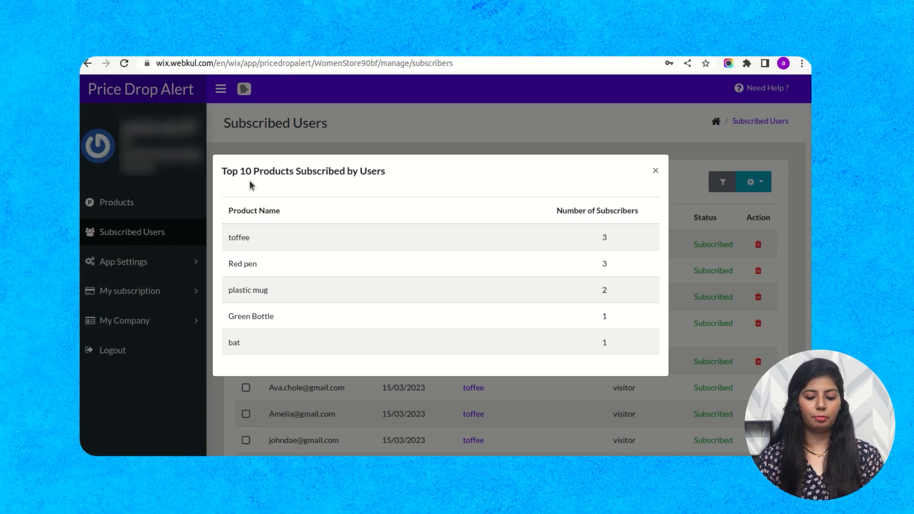
pyautogui.moveTo(445, 202)
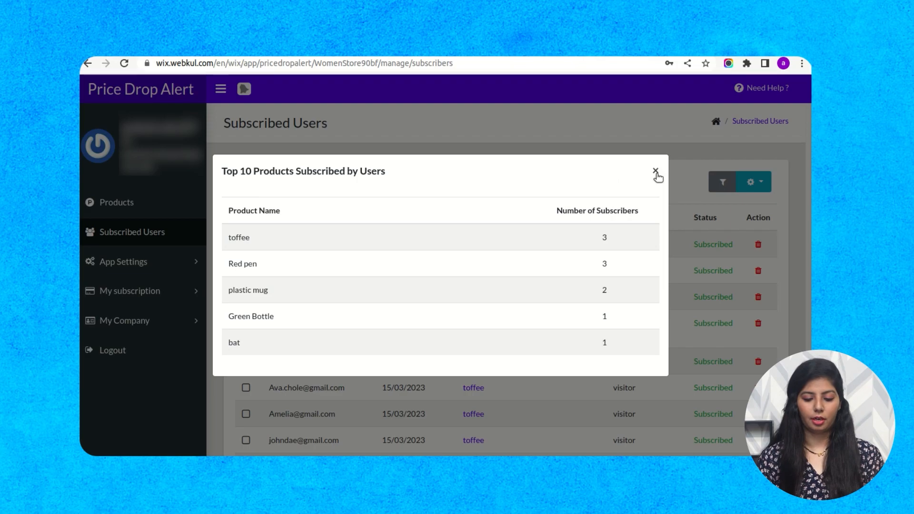
pyautogui.click(655, 173)
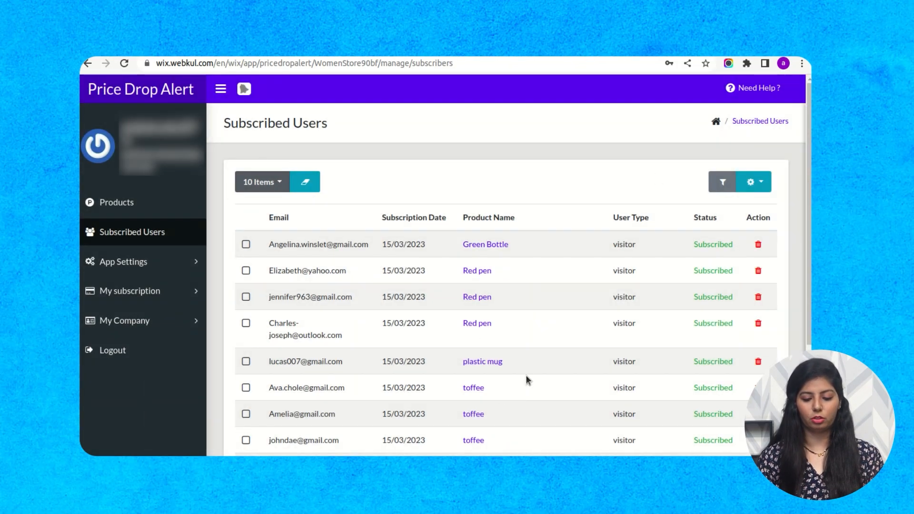
pyautogui.moveTo(594, 248)
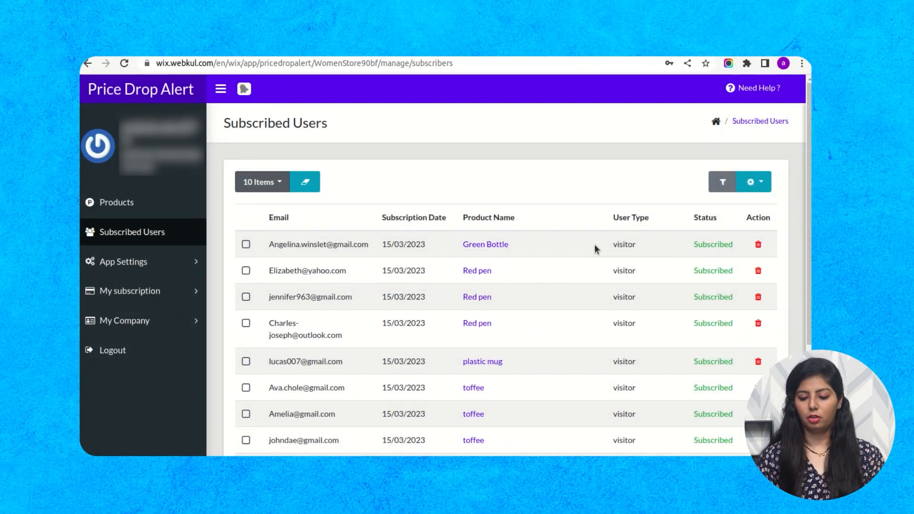
# Start a CSV export from the gear menu with subscription dates 15/03/2023 to 17/03/2023.
pyautogui.click(760, 181)
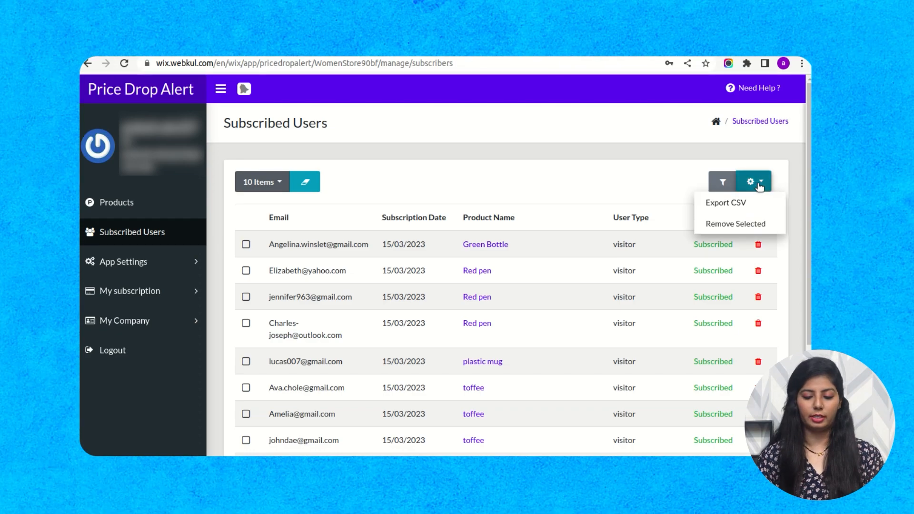
pyautogui.click(725, 202)
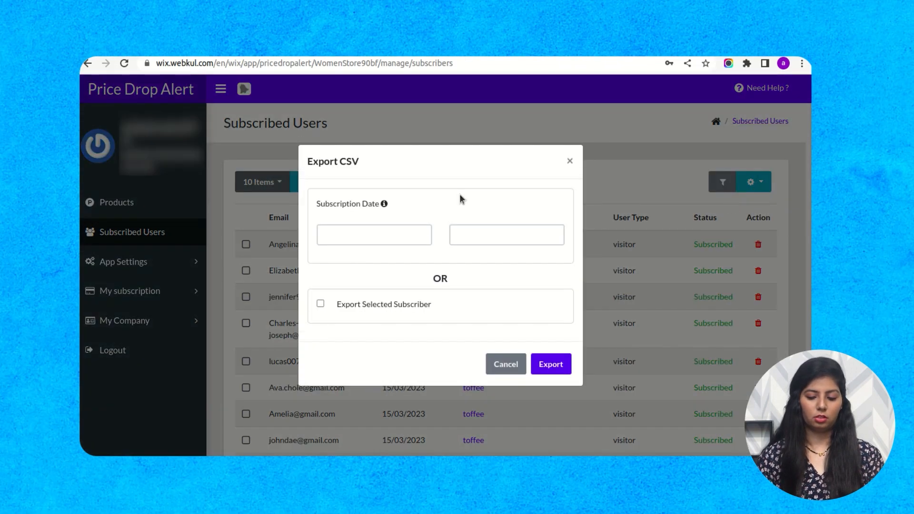
pyautogui.moveTo(379, 200)
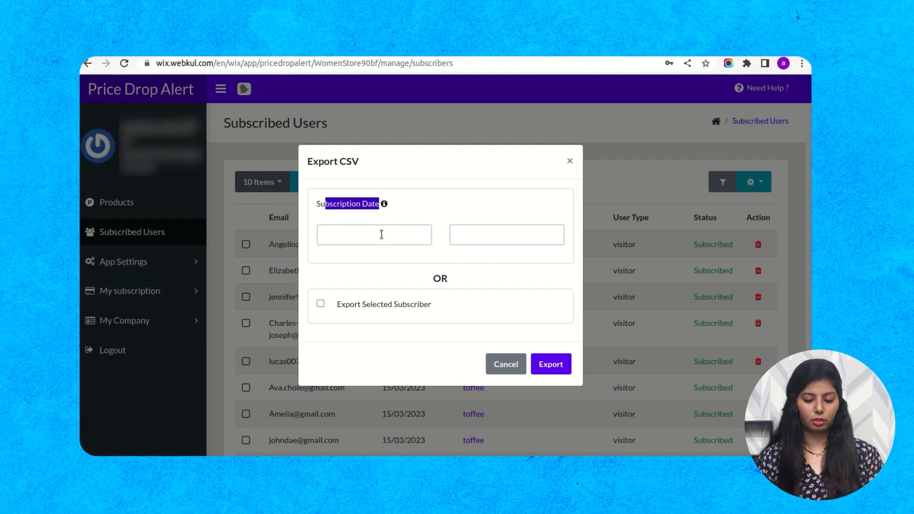
pyautogui.write('16/03/2023')
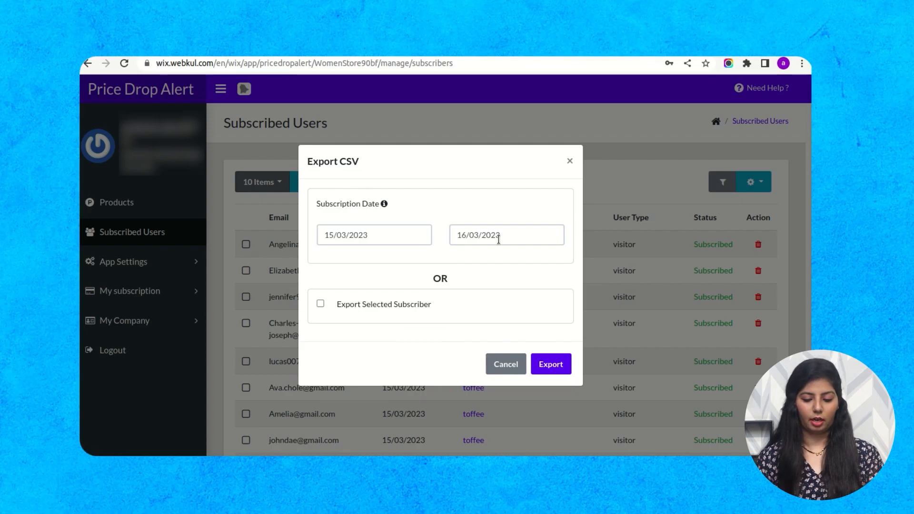
pyautogui.click(505, 234)
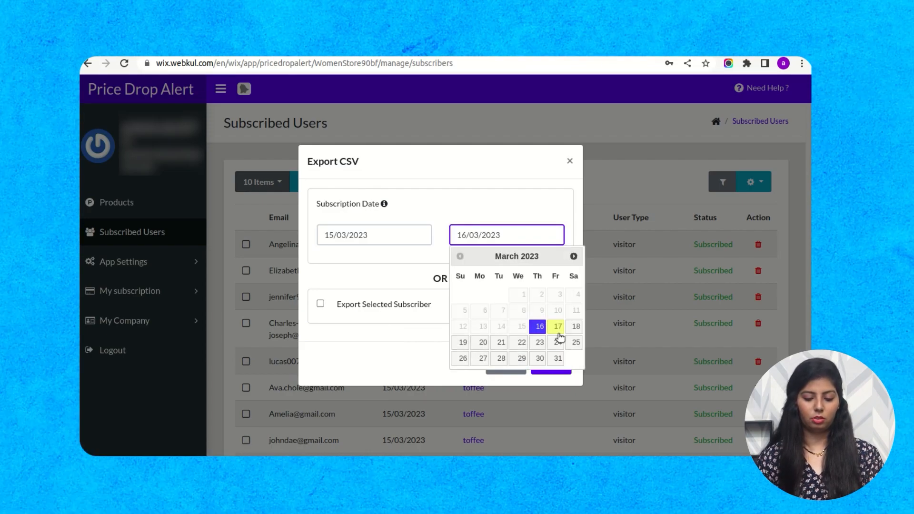
pyautogui.click(557, 326)
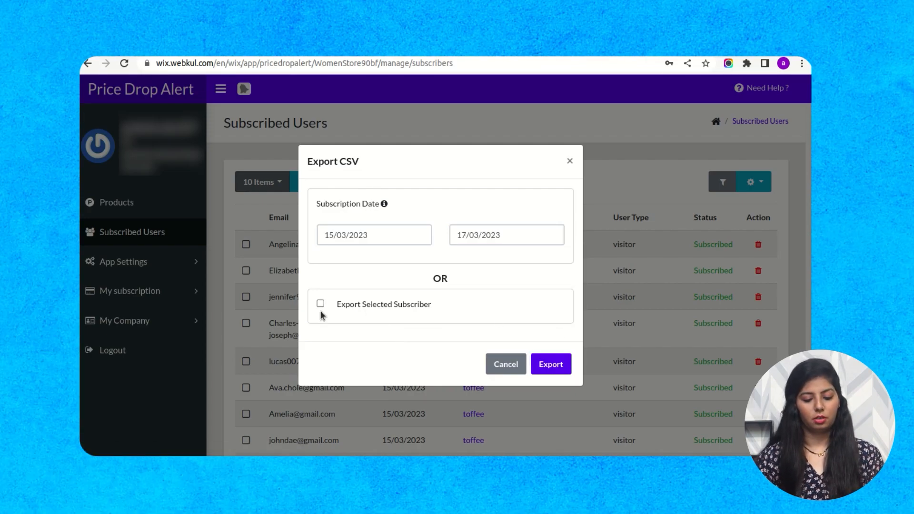
# Keep the date-range export mode, export the subscribers CSV and close the summary popup.
pyautogui.click(319, 304)
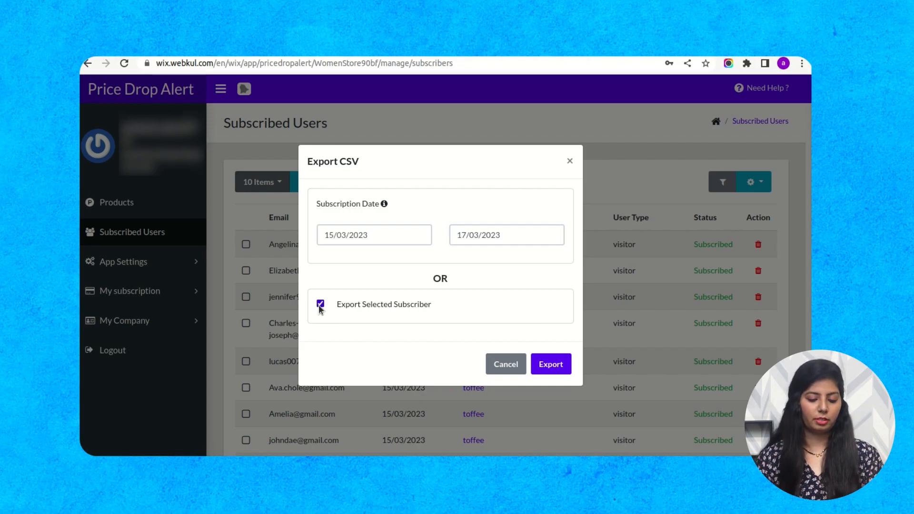
pyautogui.click(319, 303)
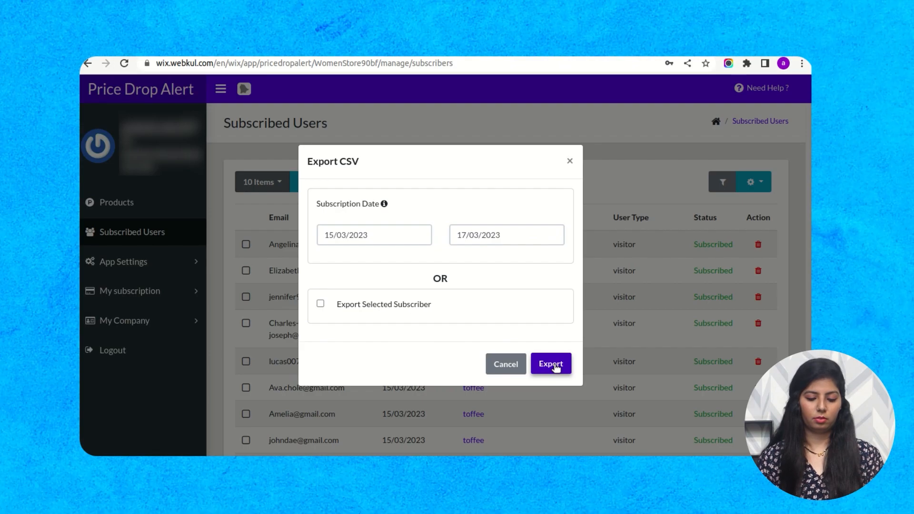
pyautogui.click(549, 362)
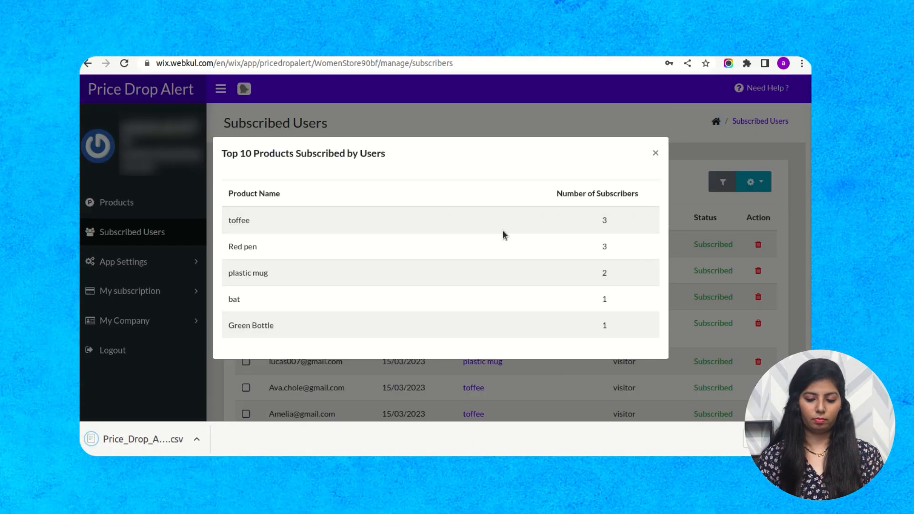
pyautogui.click(655, 152)
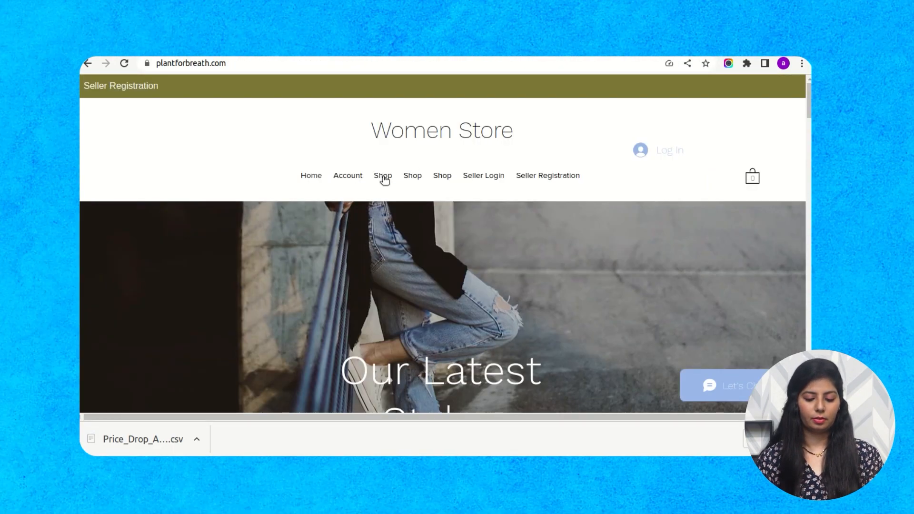
# From the storefront Shop page, open the plastic mug product and reach its price drop alert form.
pyautogui.click(382, 175)
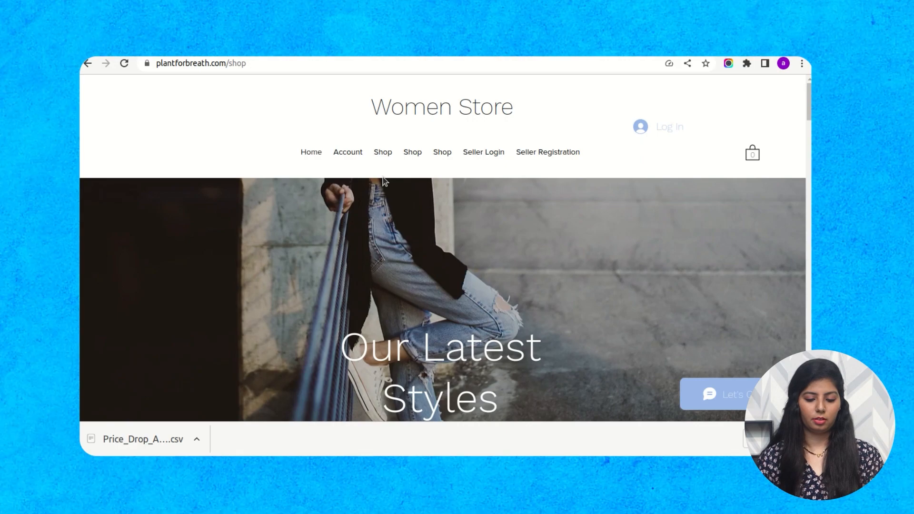
pyautogui.scroll(-3)
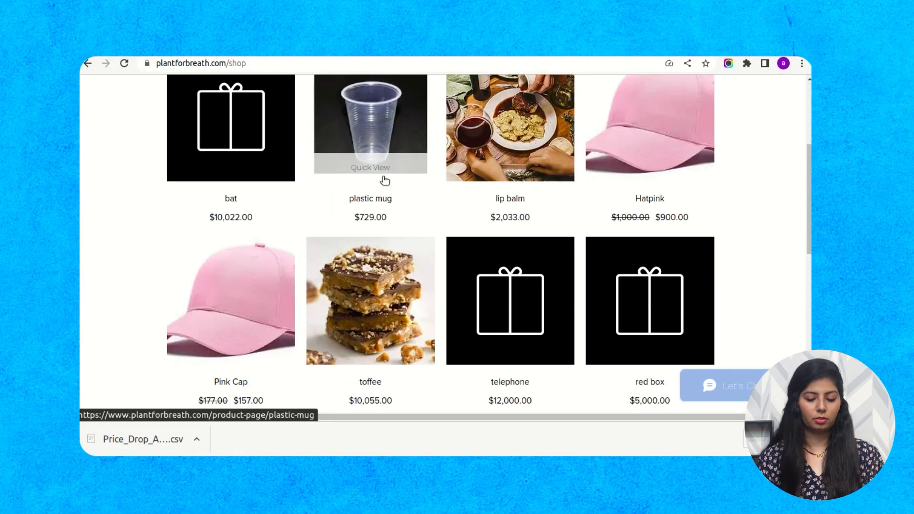
pyautogui.click(369, 123)
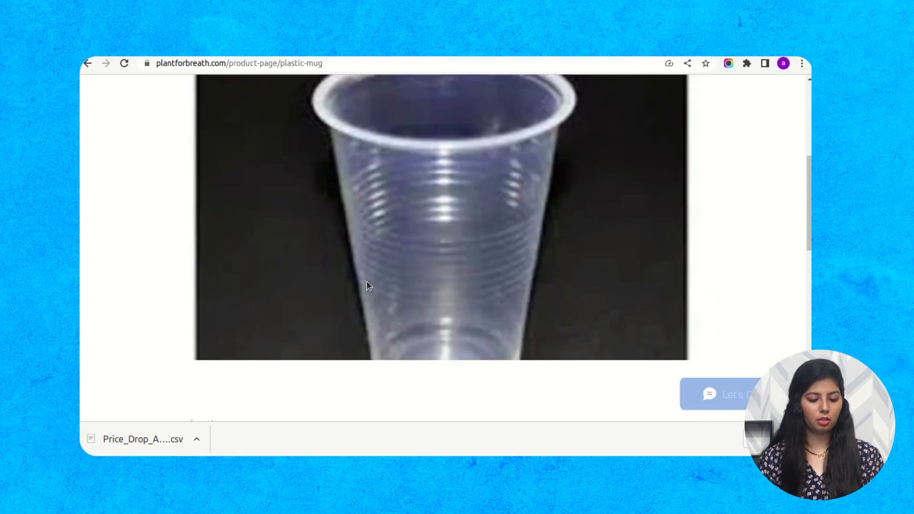
pyautogui.scroll(-3)
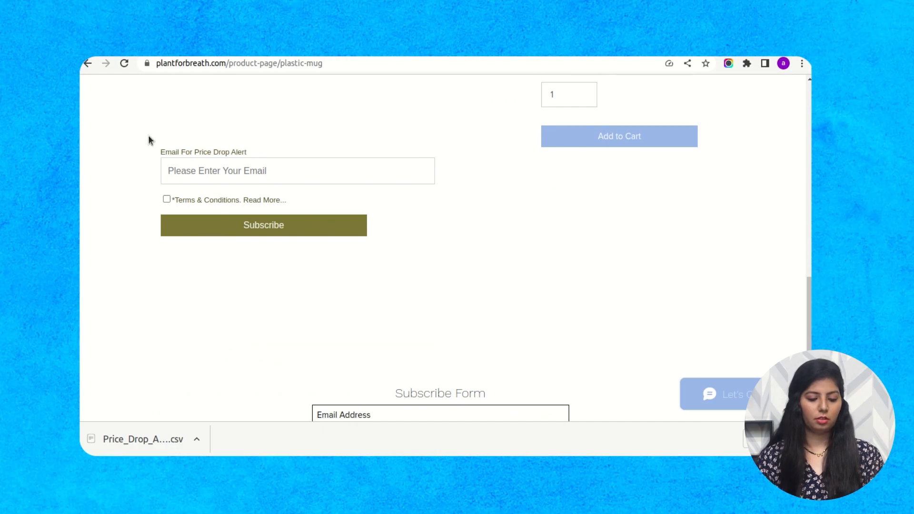
pyautogui.moveTo(212, 154)
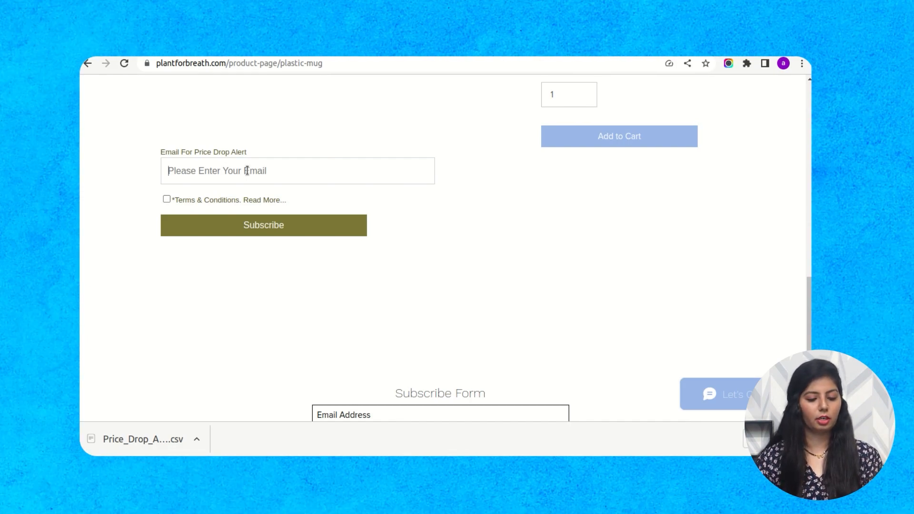
# Focus the 'Email For Price Drop Alert' field and tick the terms and conditions checkbox.
pyautogui.click(166, 199)
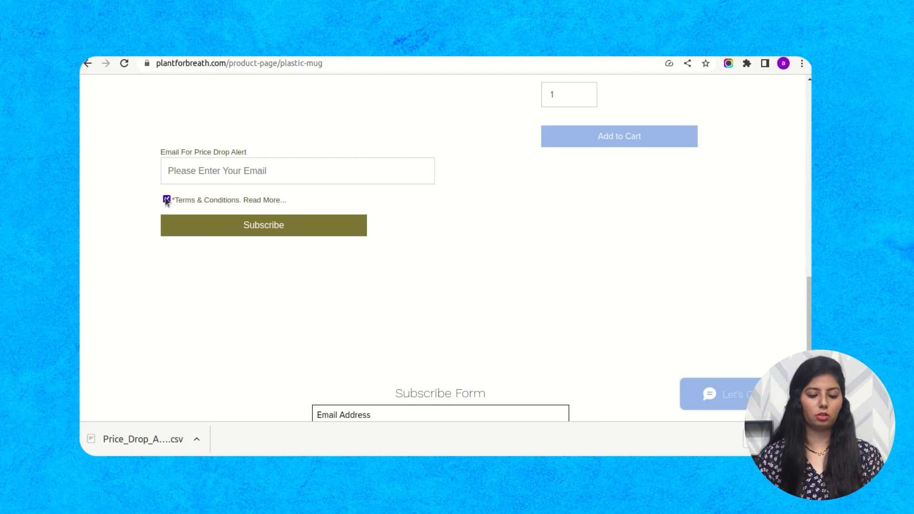
pyautogui.click(166, 199)
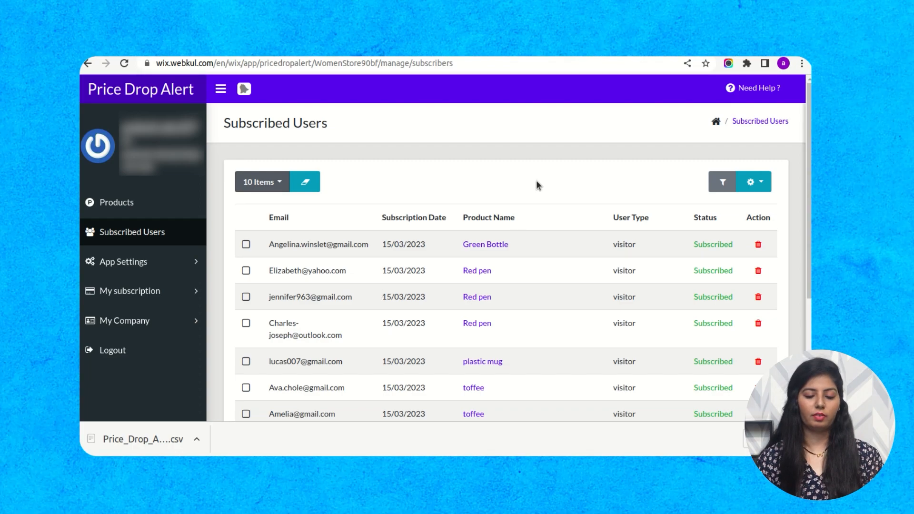
pyautogui.moveTo(543, 199)
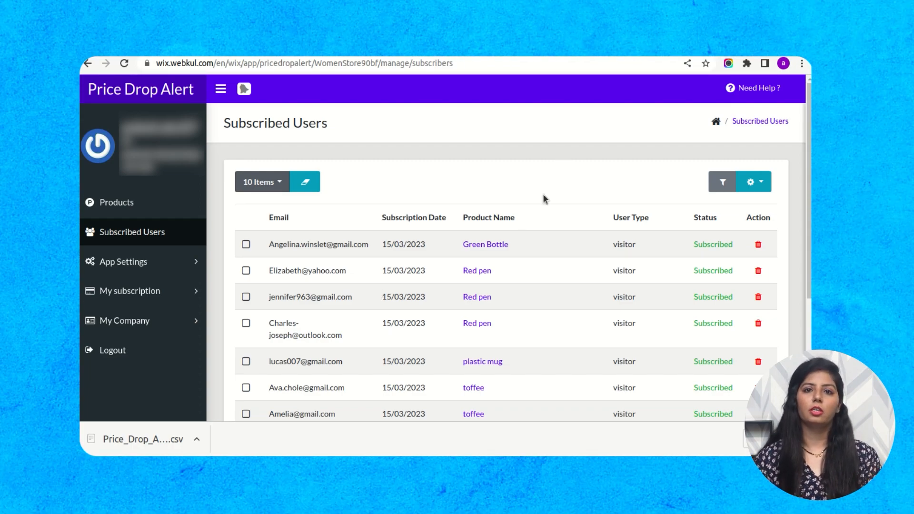